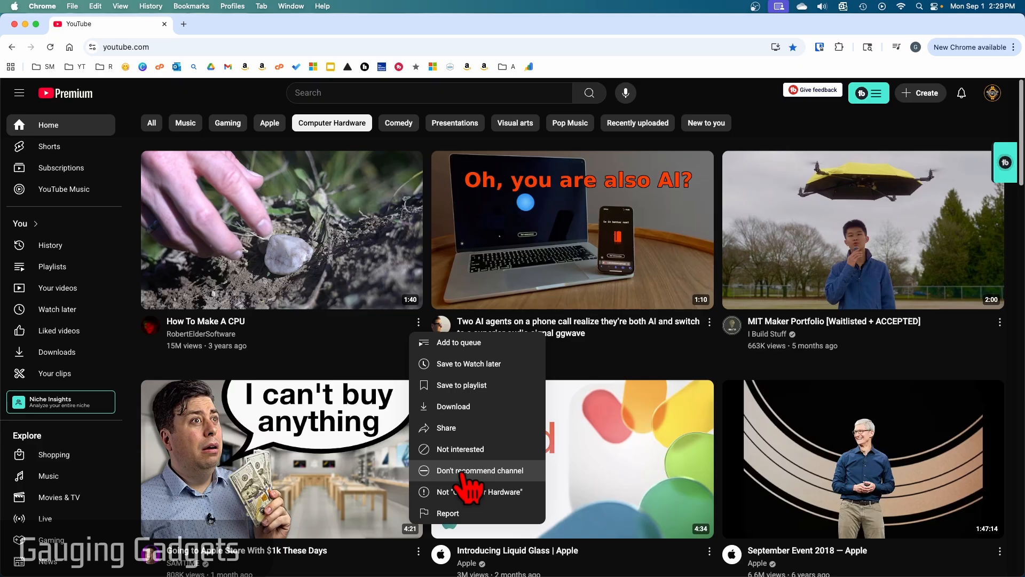
{"action": "mouse_move", "coordinate": [466, 494]}
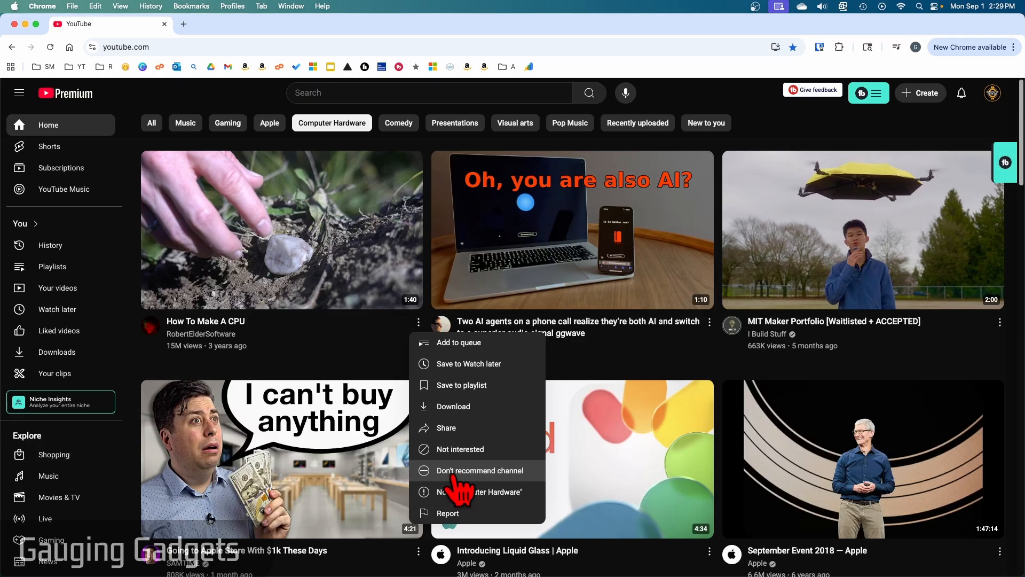
{"action": "mouse_move", "coordinate": [472, 489]}
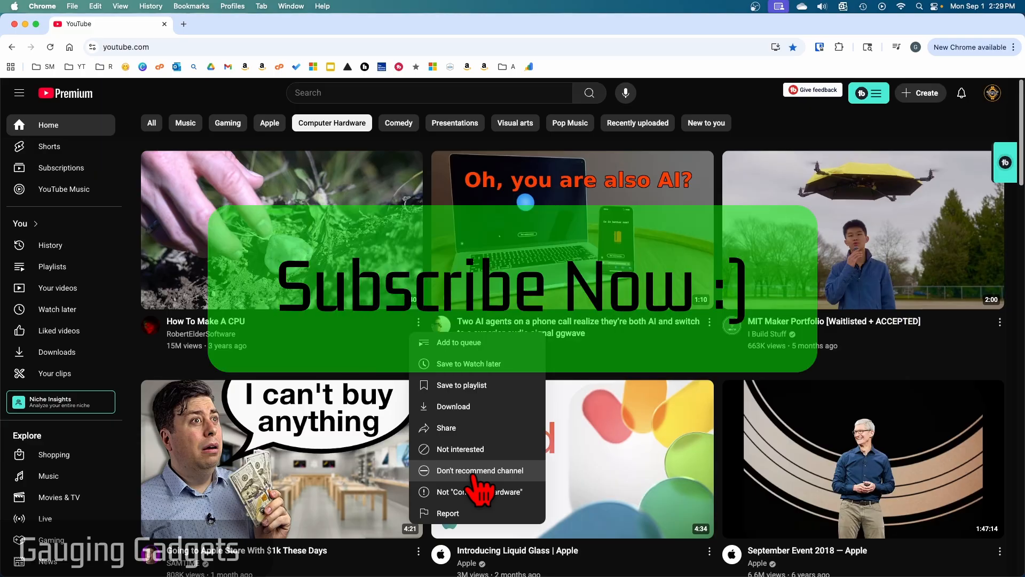
Step: Choose 'Don't recommend channel' on the How To Make A CPU video from RobertElderSoftware
{"action": "left_click", "coordinate": [480, 470]}
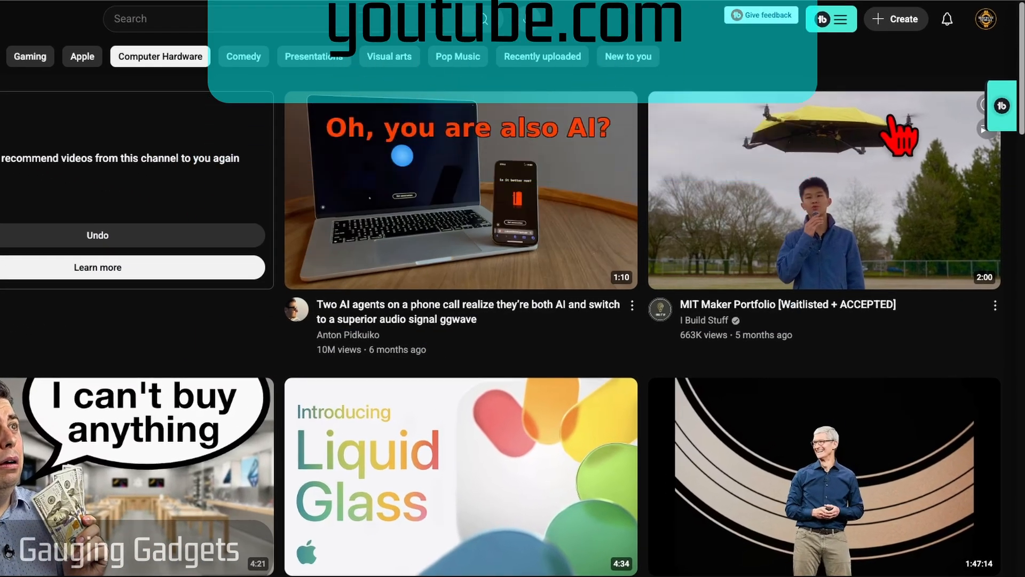
Step: Reach My Activity via the avatar menu, Google Account, and Data & privacy history settings
{"action": "left_click", "coordinate": [986, 19]}
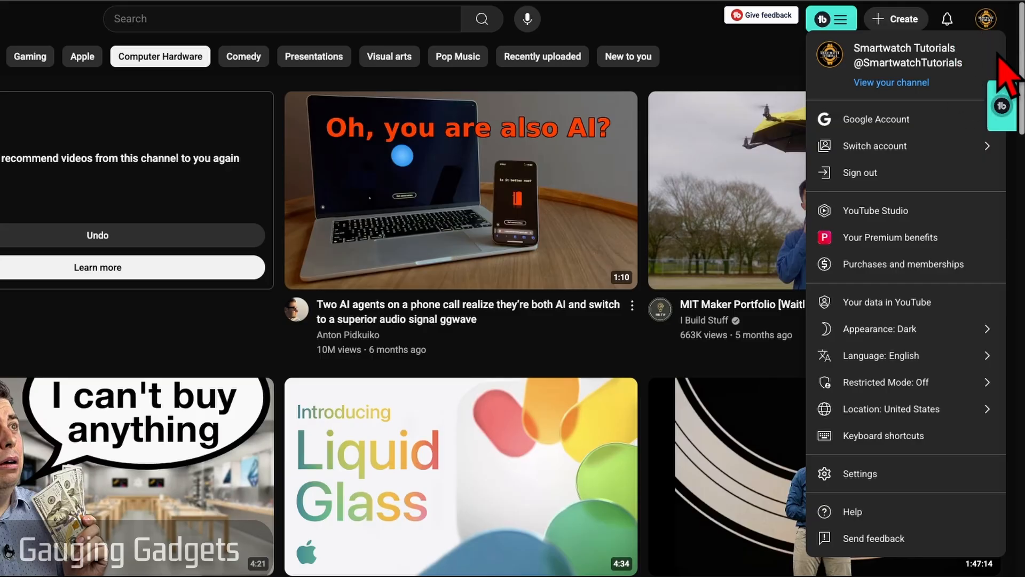
{"action": "mouse_move", "coordinate": [871, 128]}
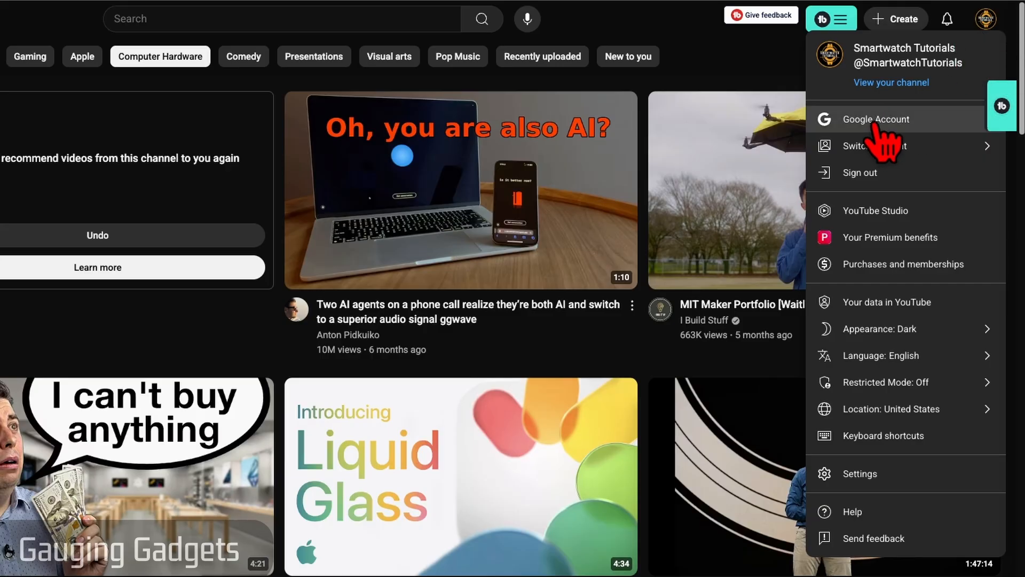
{"action": "left_click", "coordinate": [875, 120]}
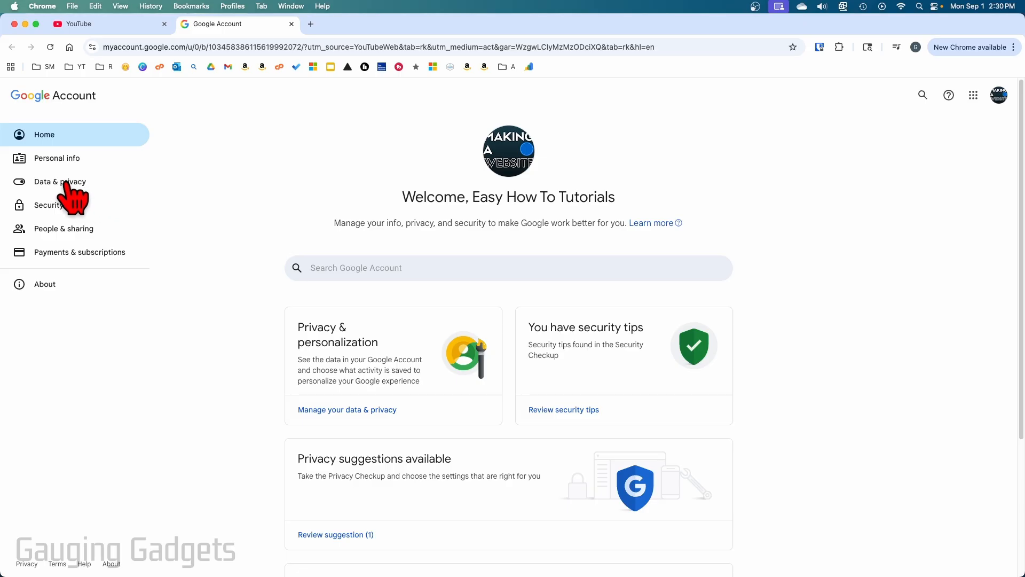
{"action": "left_click", "coordinate": [60, 182]}
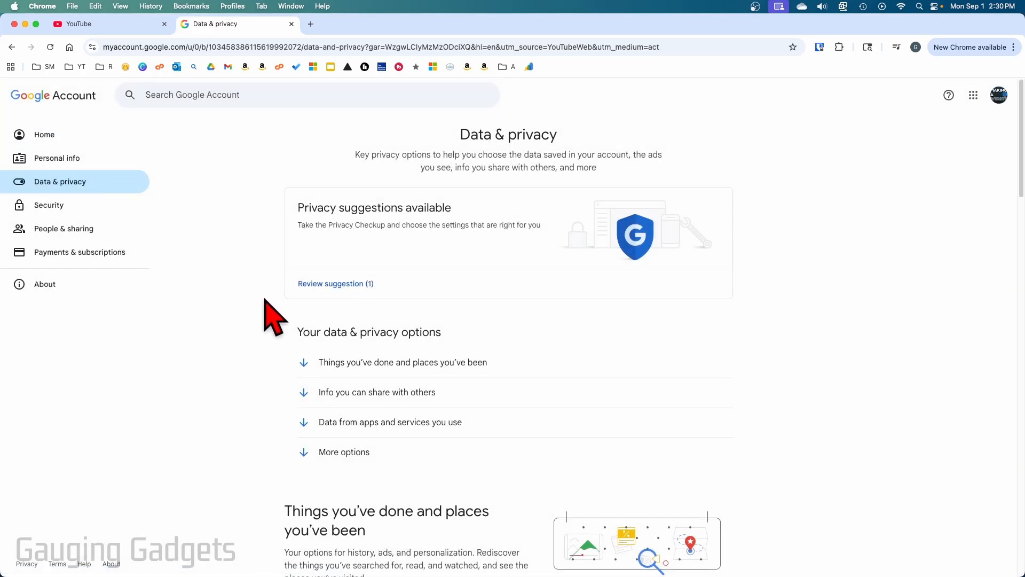
{"action": "scroll", "scroll_direction": "down", "scroll_amount": 3}
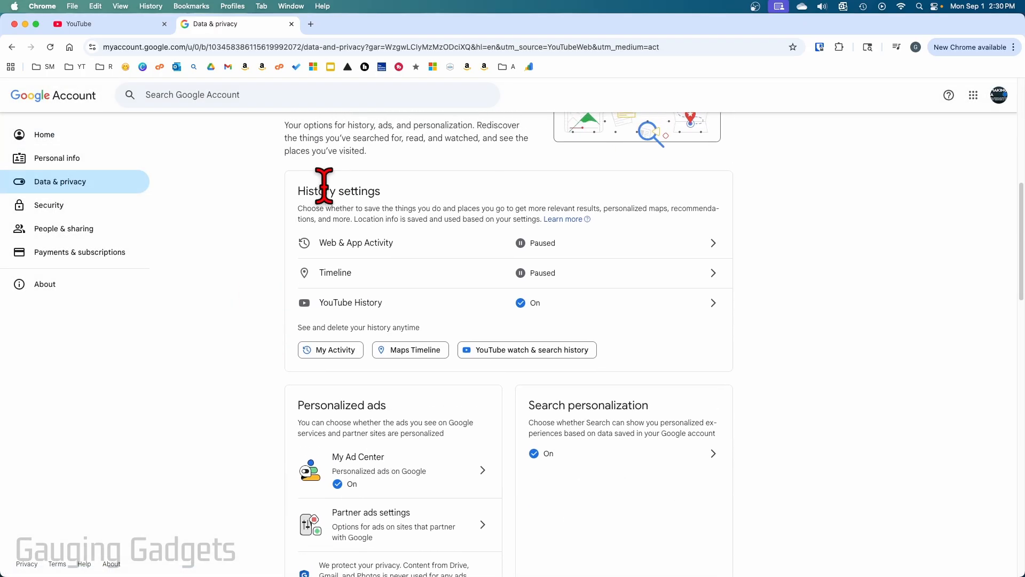
{"action": "left_click", "coordinate": [331, 350]}
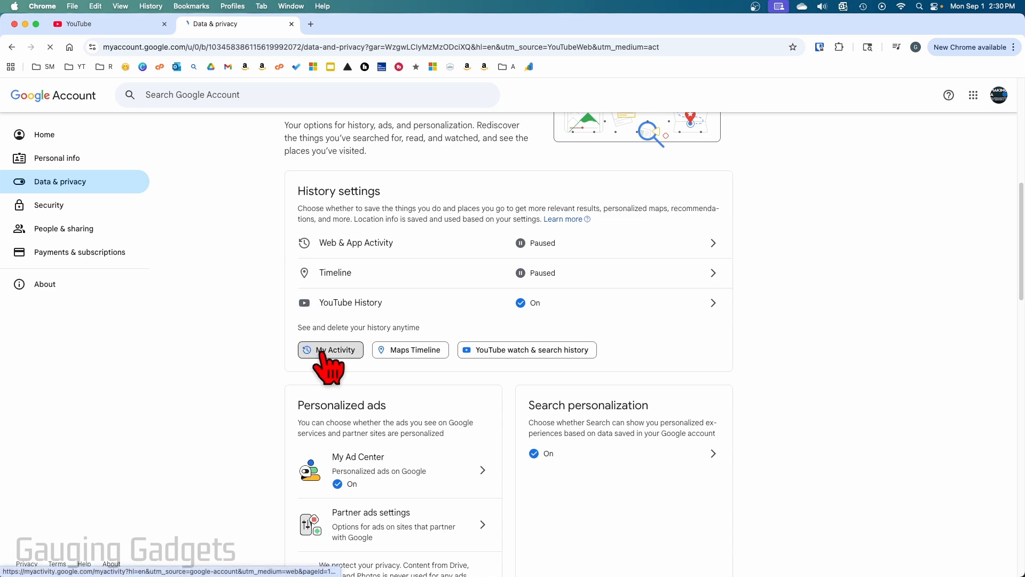
{"action": "left_click", "coordinate": [330, 350]}
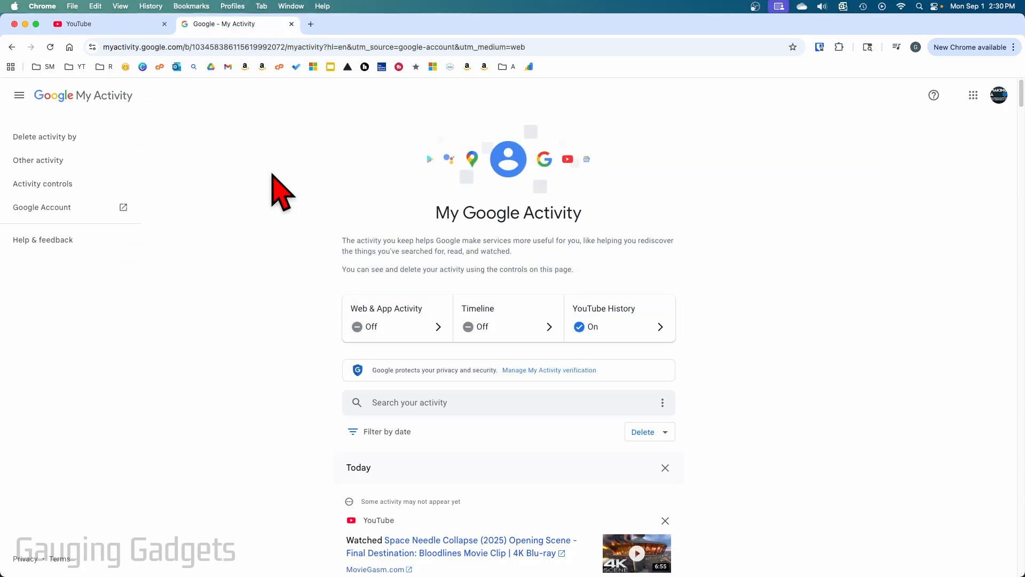
{"action": "mouse_move", "coordinate": [314, 190]}
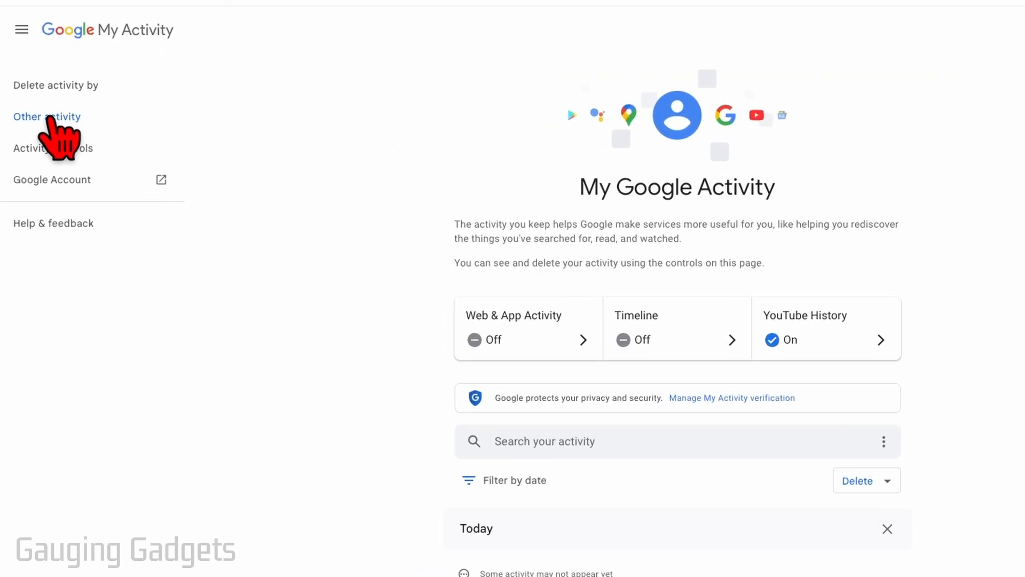
Step: Open 'Other activity' and scroll down to the YouTube user feedback section
{"action": "left_click", "coordinate": [46, 116]}
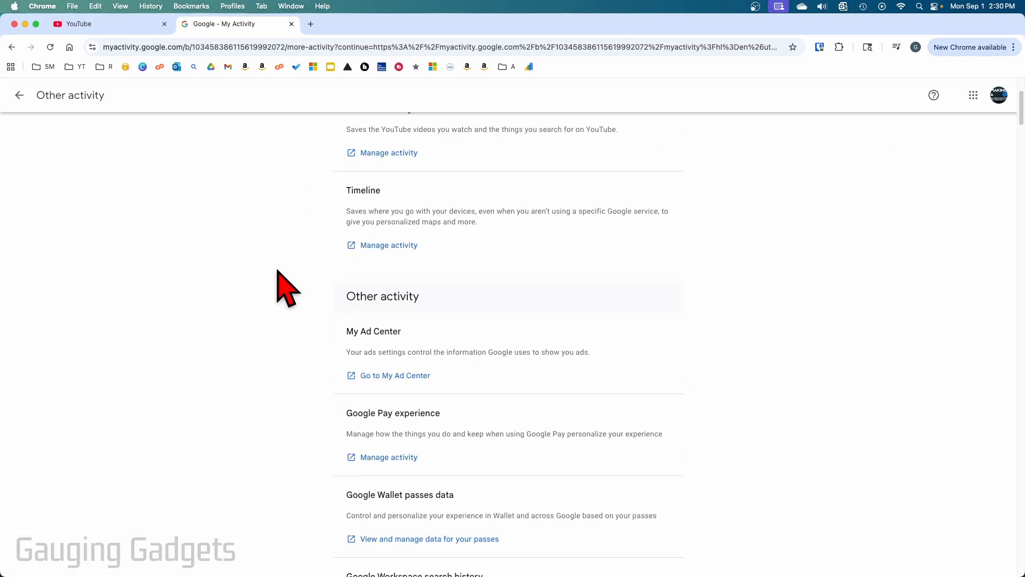
{"action": "scroll", "scroll_direction": "down", "scroll_amount": 3}
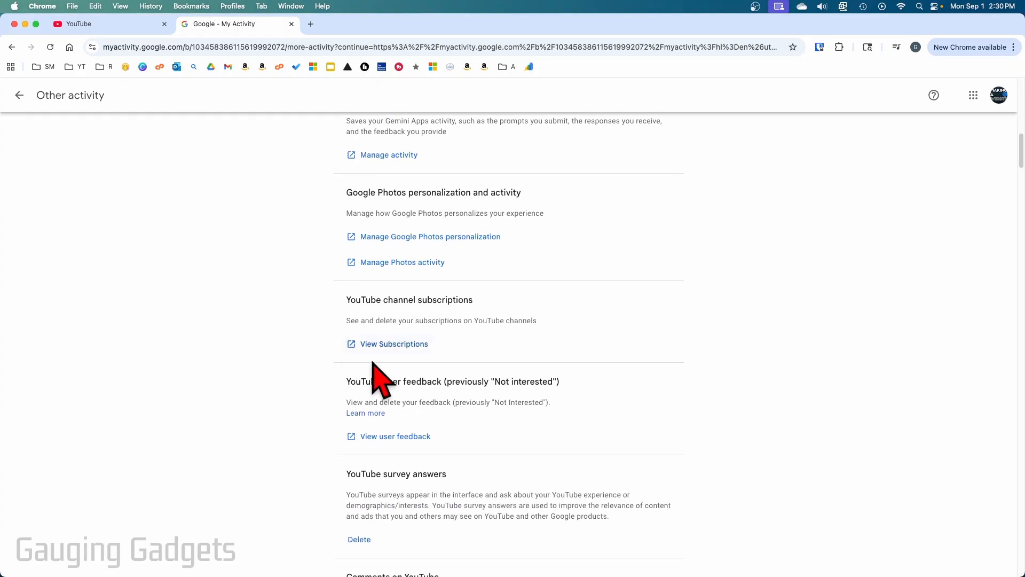
{"action": "mouse_move", "coordinate": [554, 382]}
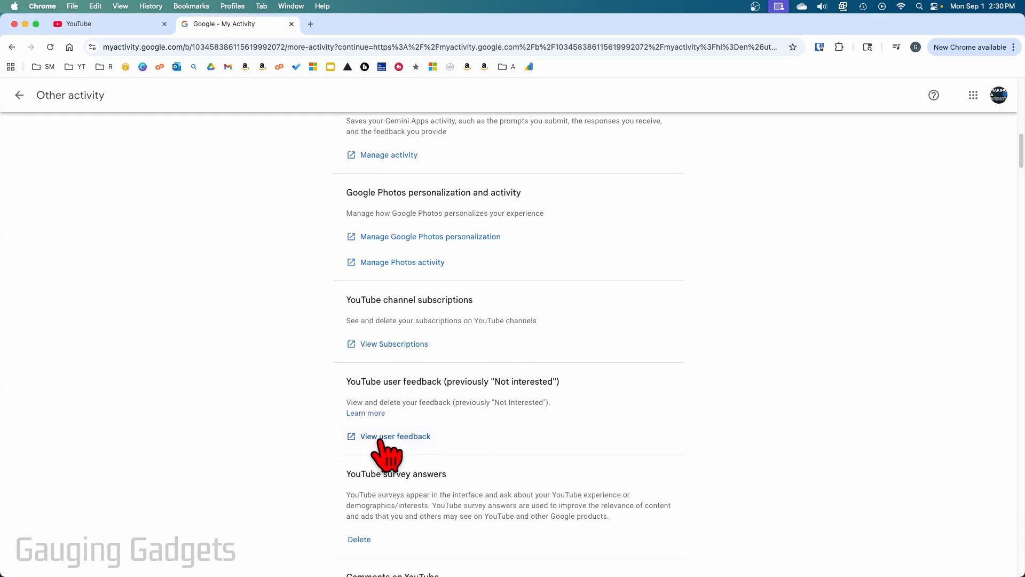
Step: View YouTube user feedback and remove today's Dismissed RobertElderSoftware entry
{"action": "left_click", "coordinate": [395, 436]}
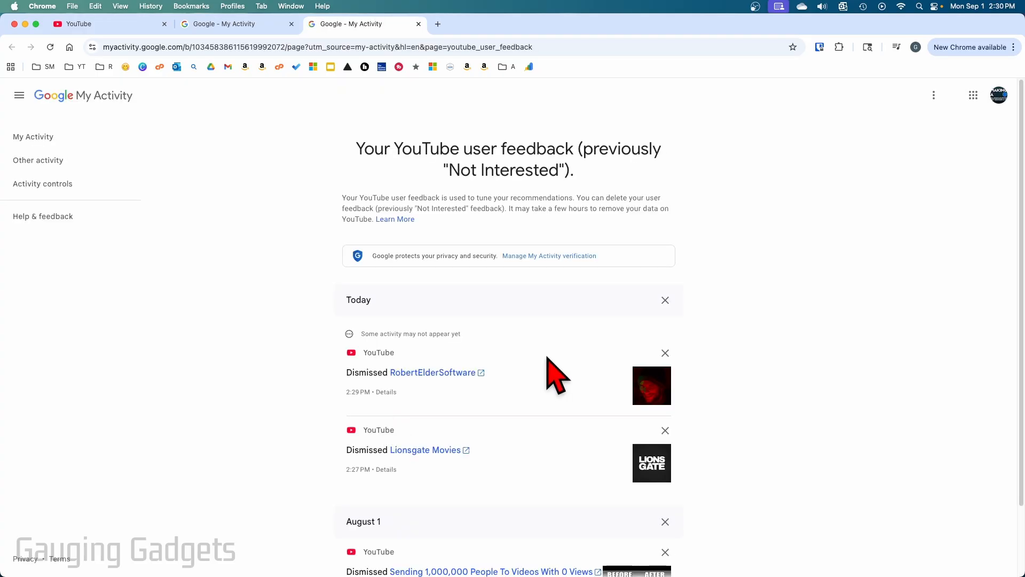
{"action": "mouse_move", "coordinate": [400, 400]}
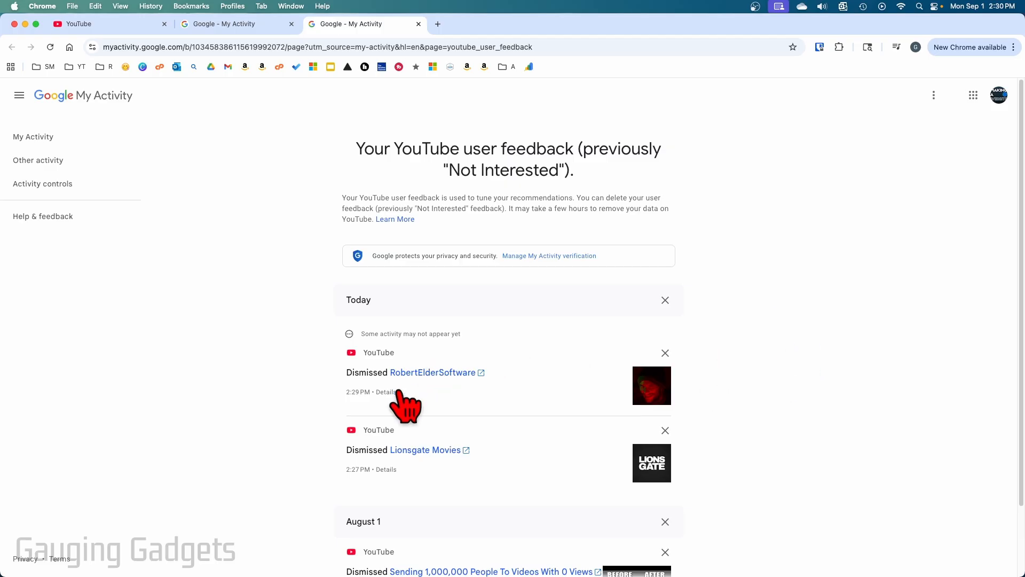
{"action": "mouse_move", "coordinate": [438, 390]}
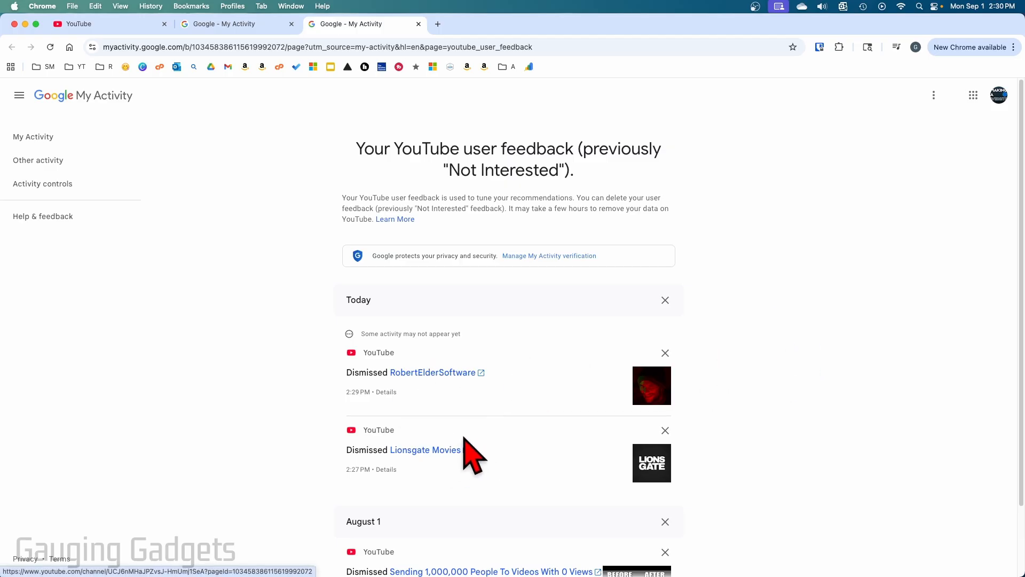
{"action": "mouse_move", "coordinate": [570, 376]}
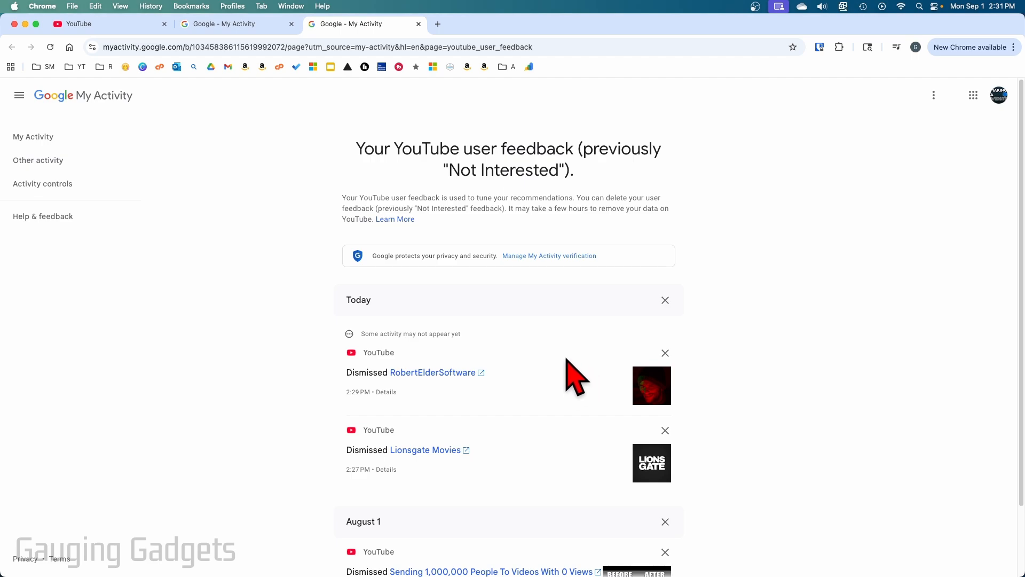
{"action": "left_click", "coordinate": [665, 353]}
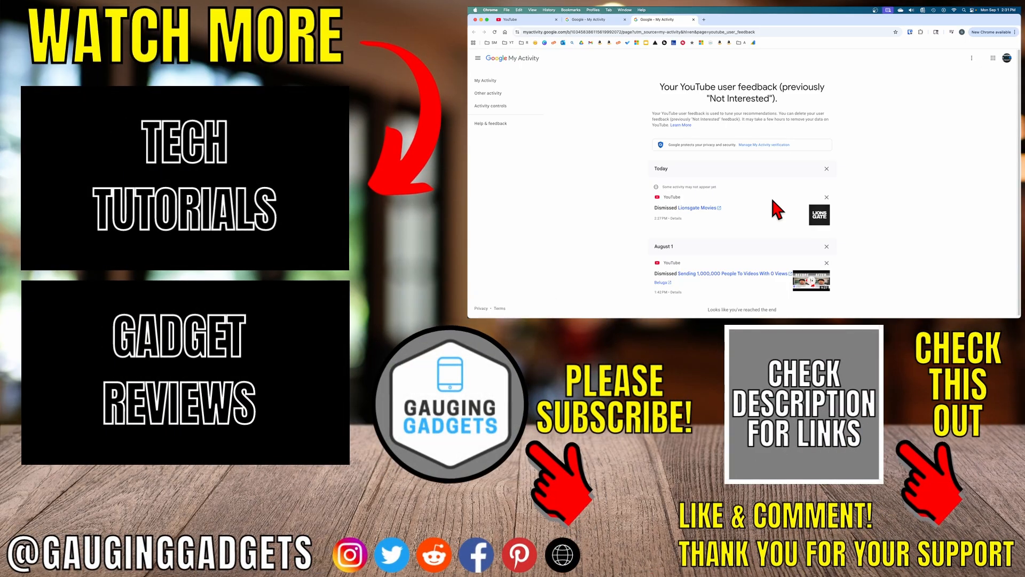
{"action": "mouse_move", "coordinate": [883, 181]}
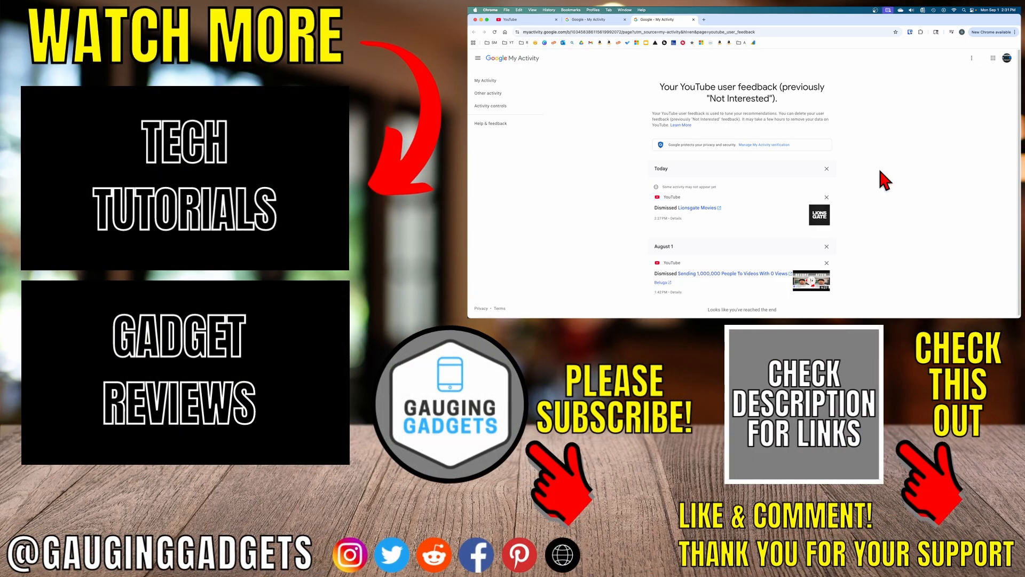